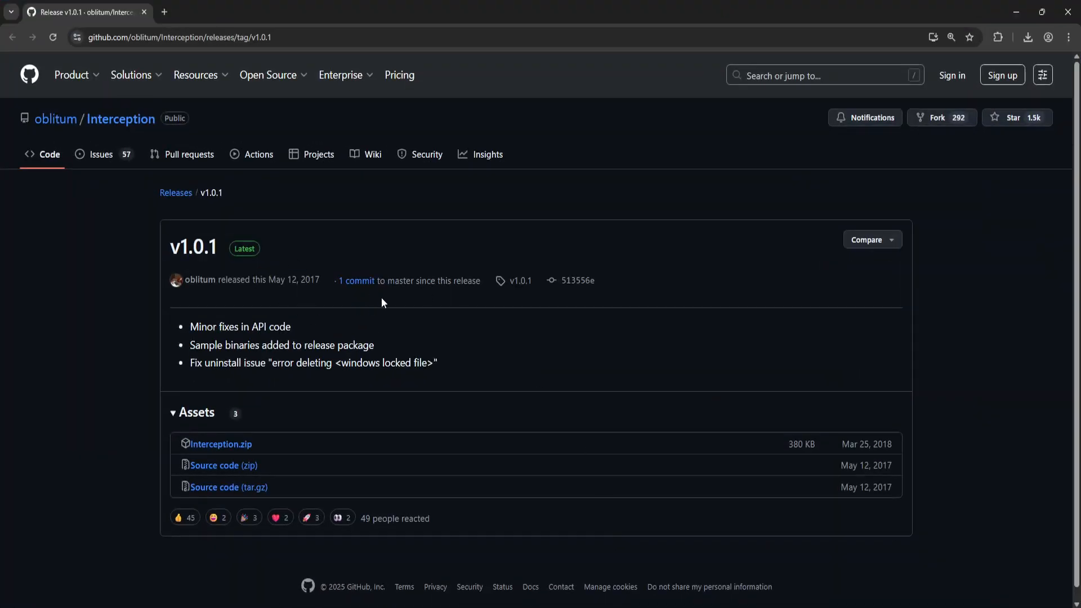
{"action": "mouse_move", "coordinate": [221, 443]}
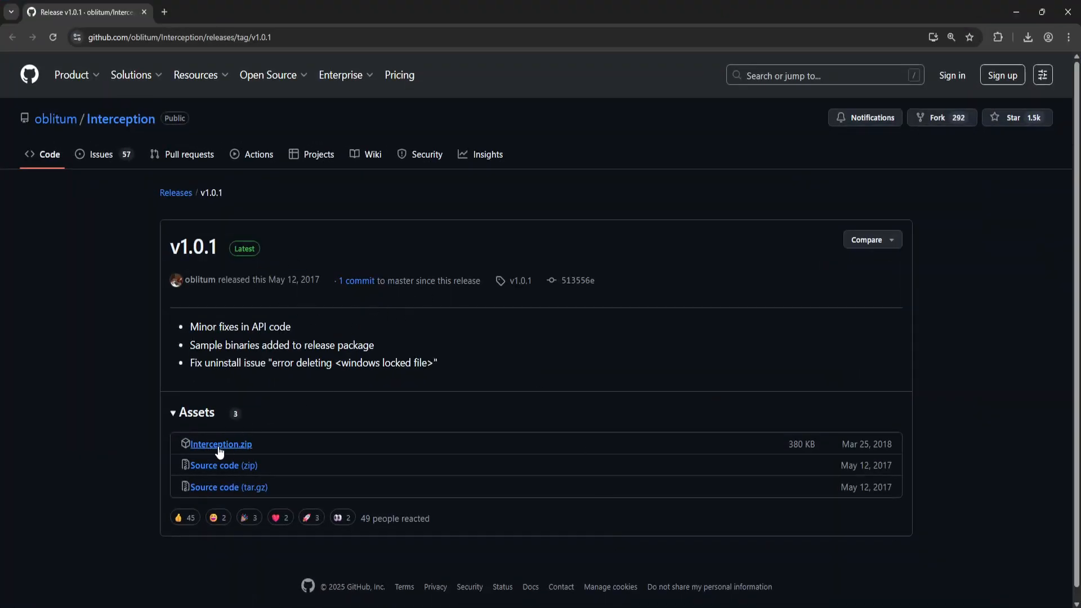
Download Interception.zip from the v1.0.1 release assets and show it in its folder
{"action": "left_click", "coordinate": [221, 444]}
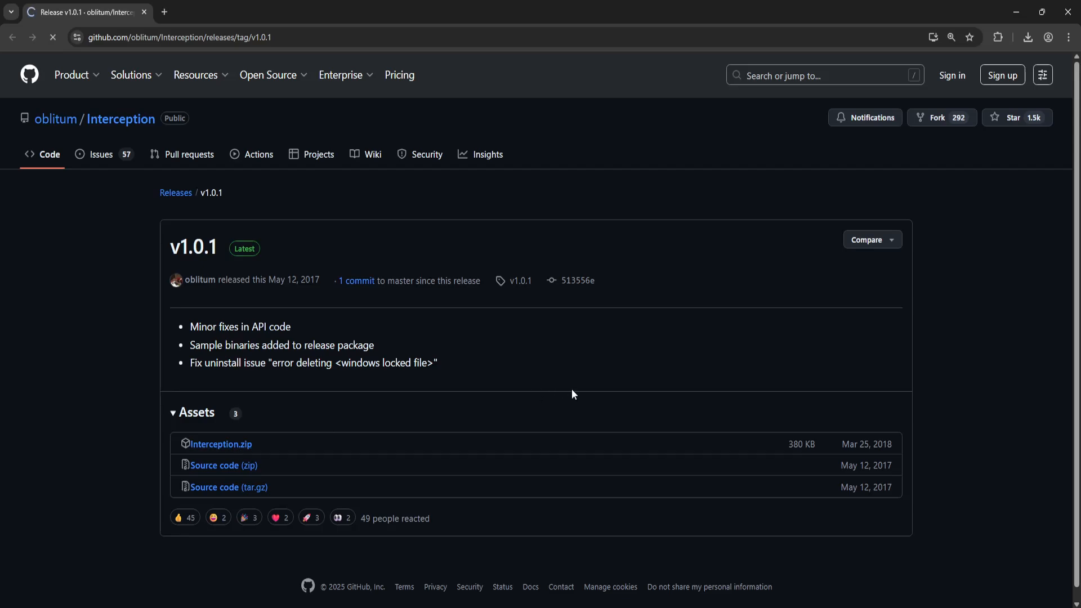
{"action": "left_click", "coordinate": [1028, 38]}
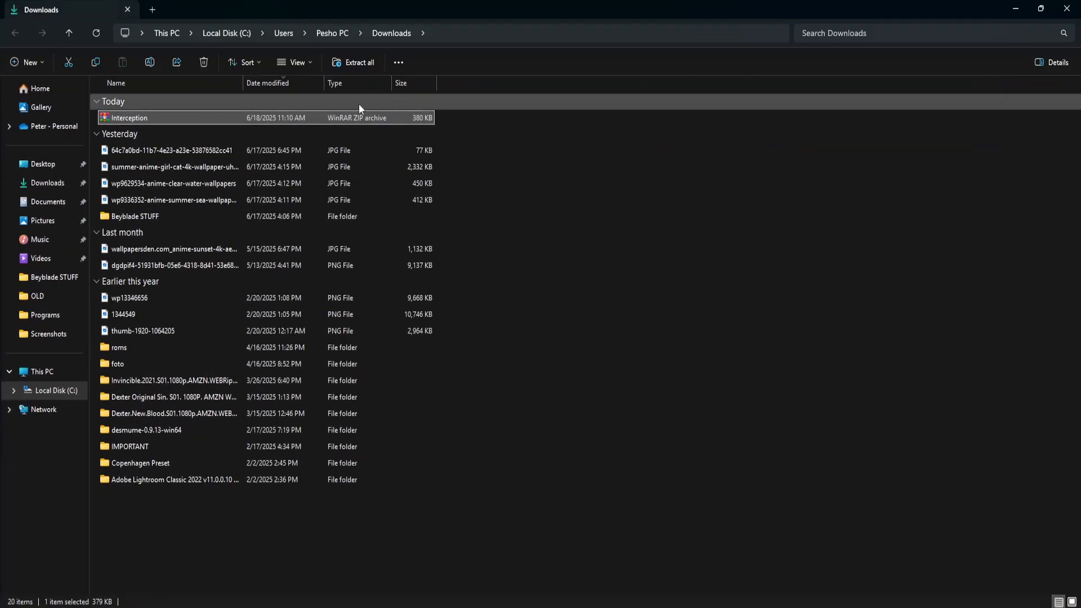
Extract Interception.zip into an Interception folder in Downloads and open that folder
{"action": "right_click", "coordinate": [128, 117]}
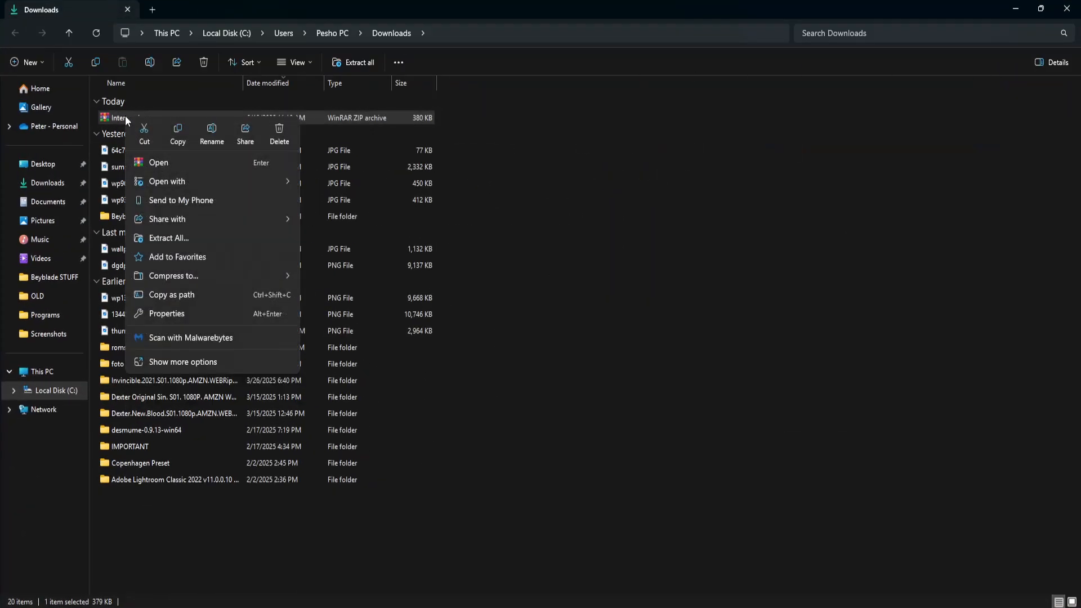
{"action": "left_click", "coordinate": [169, 238]}
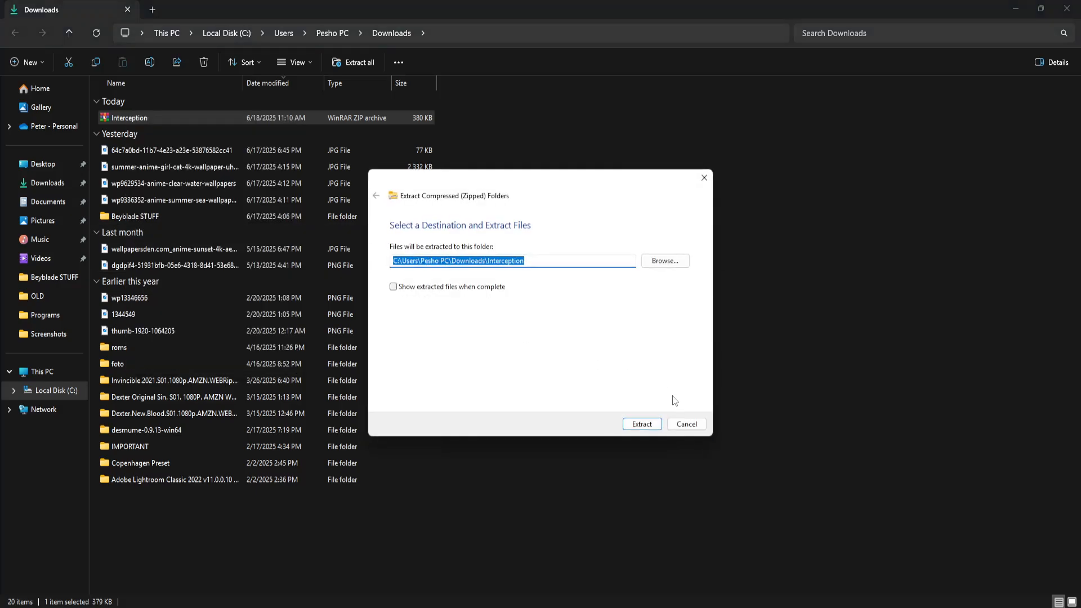
{"action": "left_click", "coordinate": [642, 424]}
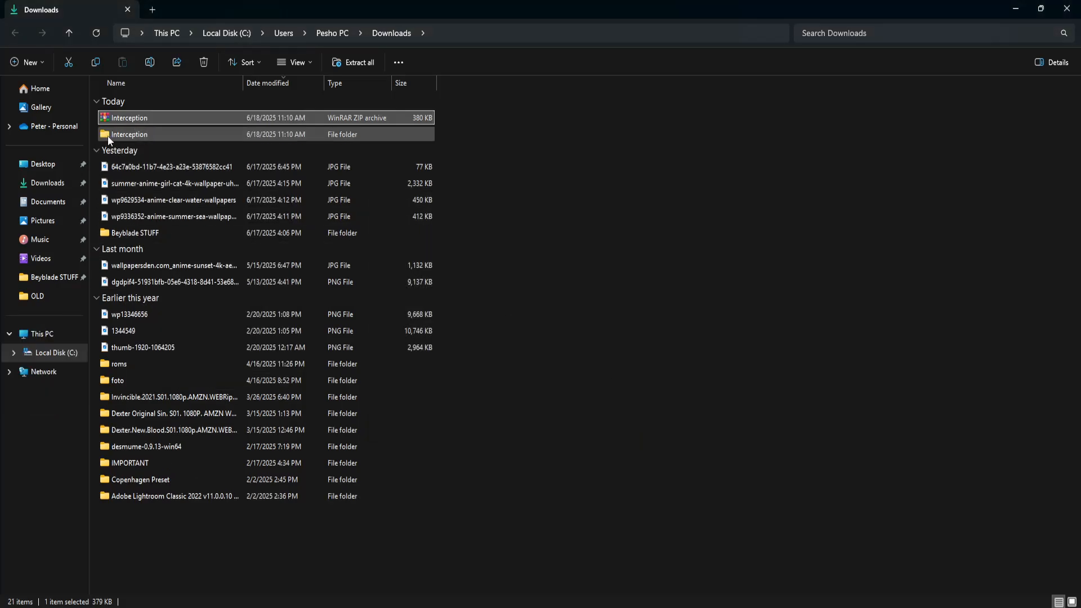
{"action": "double_click", "coordinate": [129, 134]}
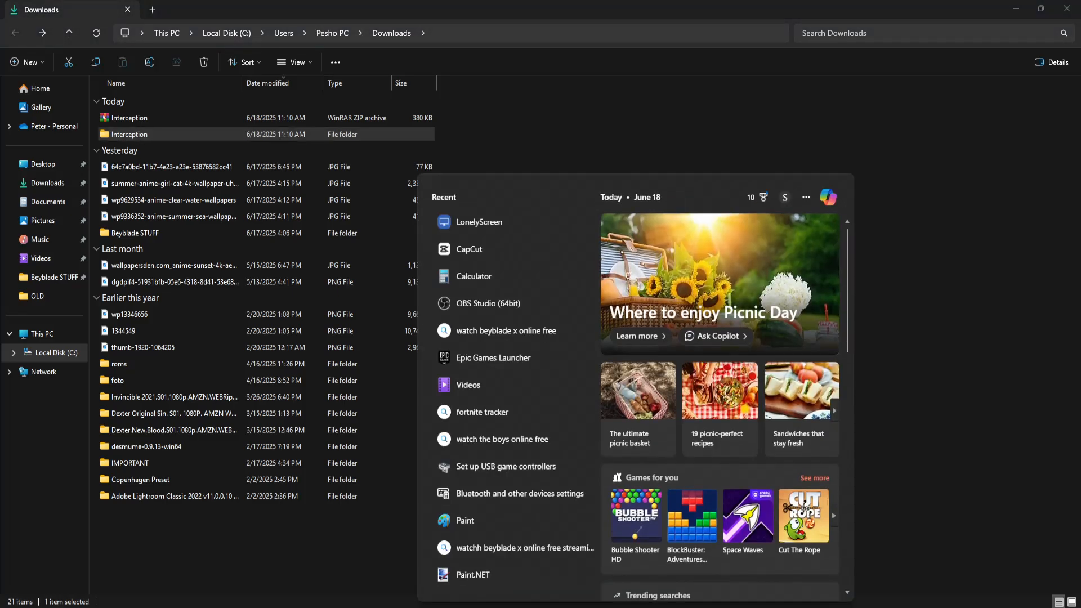
Search the Start menu for cmd to find Command Prompt
{"action": "type", "text": "cmd"}
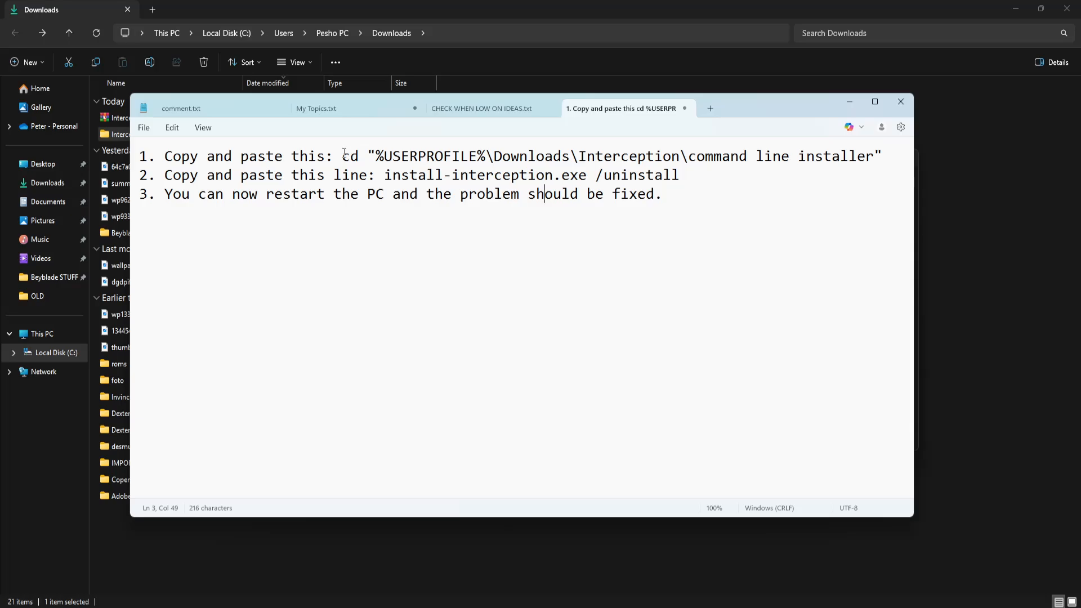
Run cd to the 'command line installer' folder, then select the uninstall command in the note
{"action": "left_click_drag", "start_coordinate": [342, 156], "coordinate": [876, 156]}
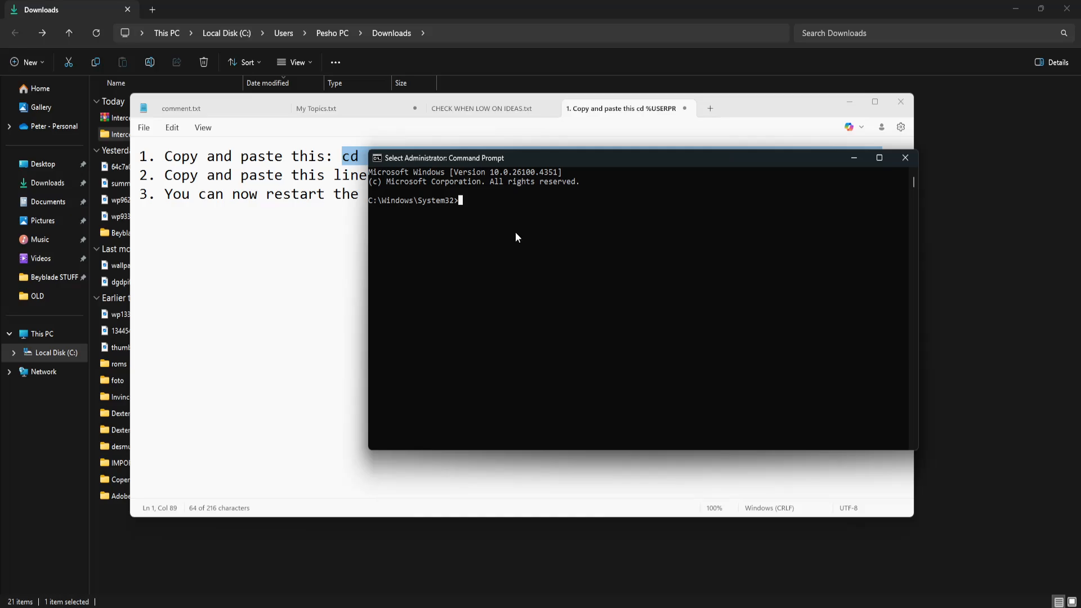
{"action": "type", "text": "cd \"%USERPROFILE%\\Downloads\\Interception\\command line installer\""}
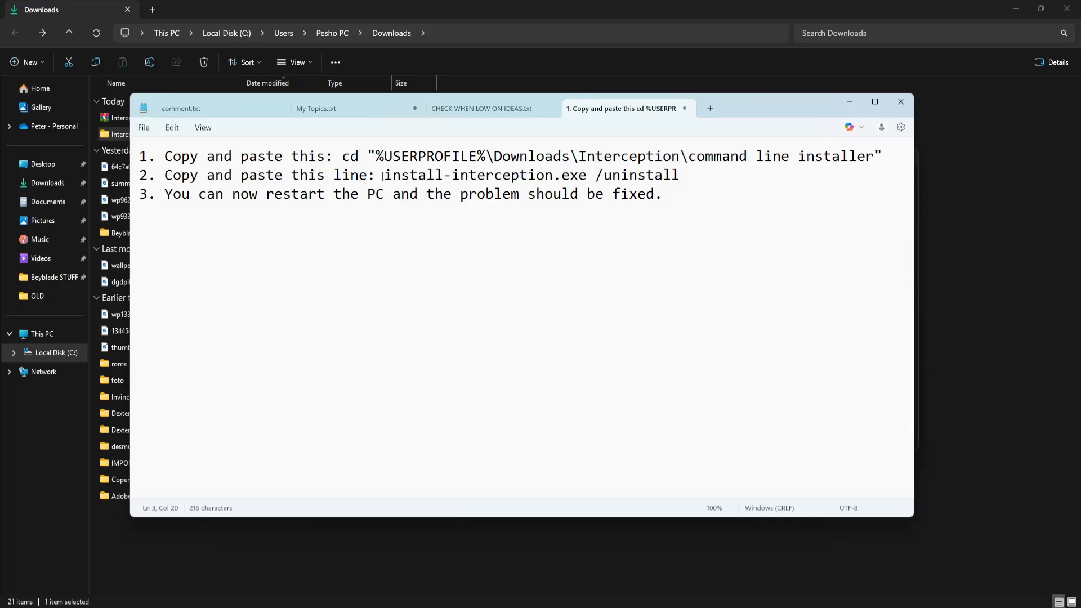
{"action": "left_click_drag", "start_coordinate": [385, 175], "coordinate": [678, 174]}
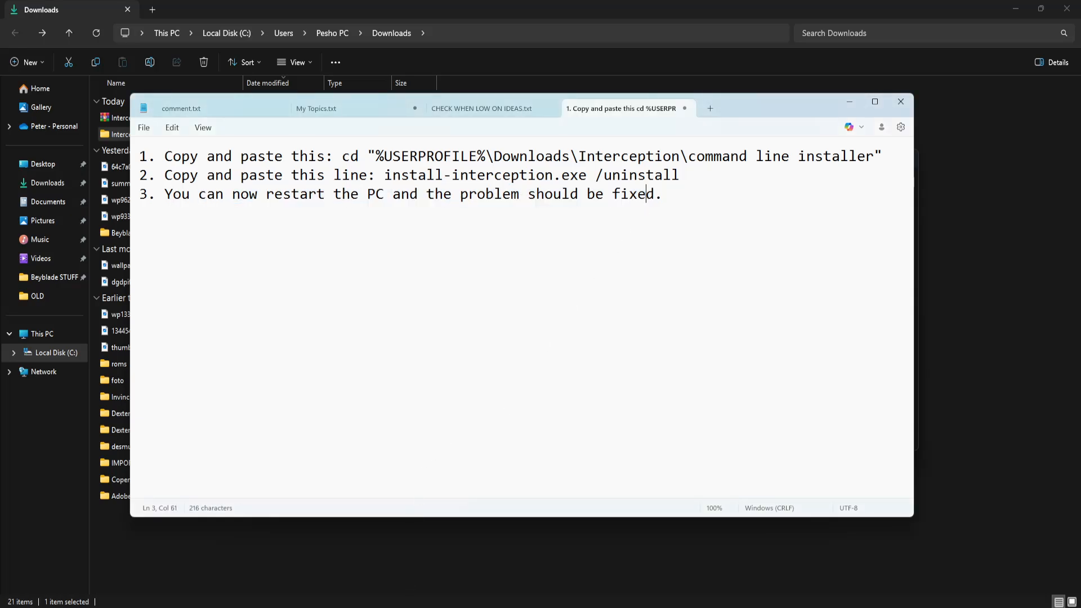
Put away the Notepad instructions note to reveal the Downloads folder
{"action": "left_click", "coordinate": [679, 583]}
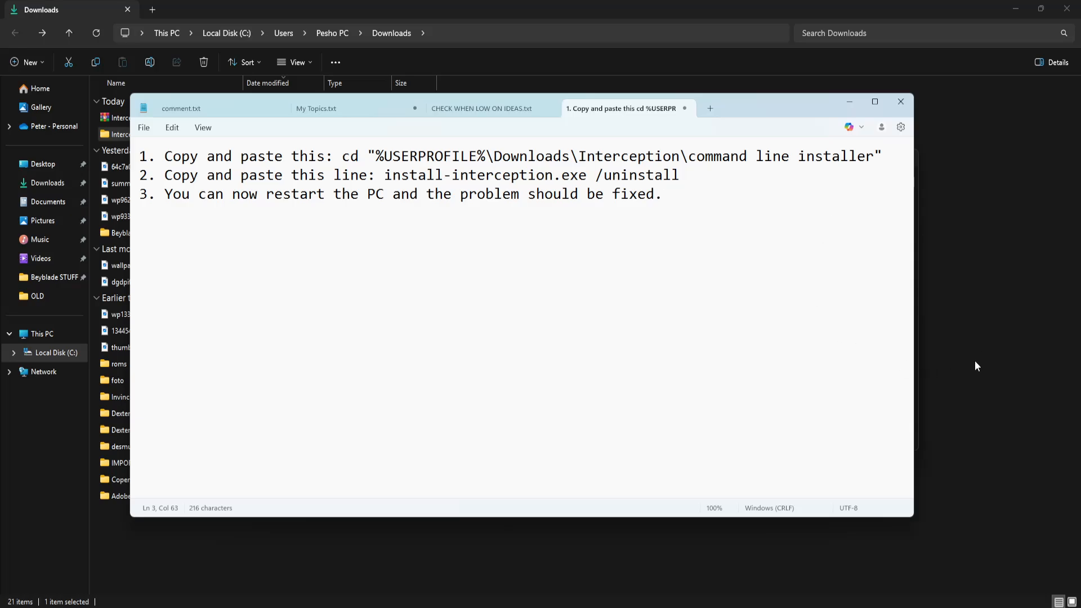
{"action": "left_click", "coordinate": [900, 102]}
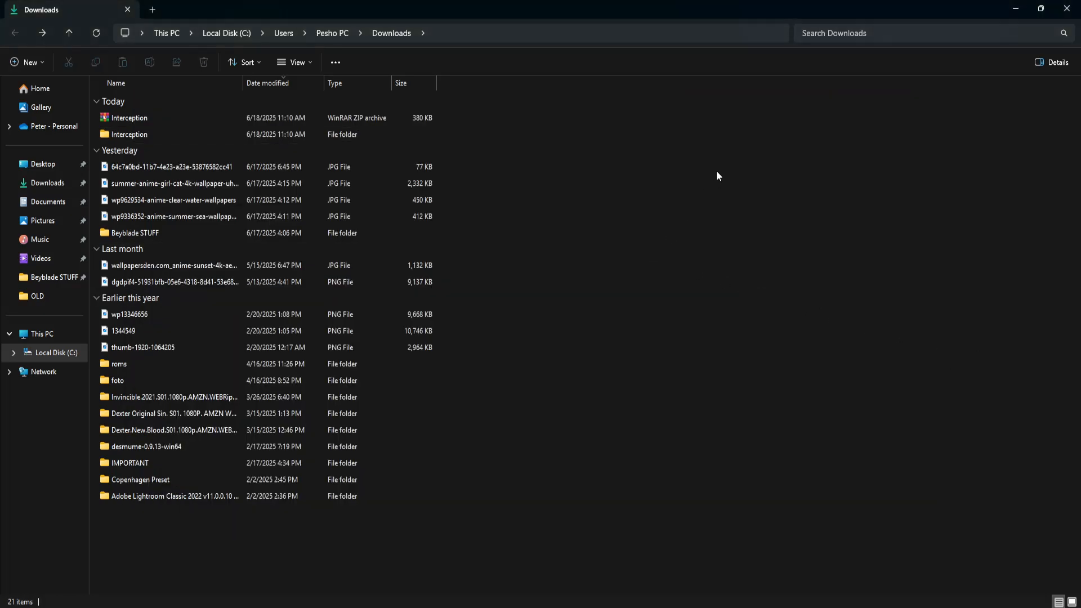